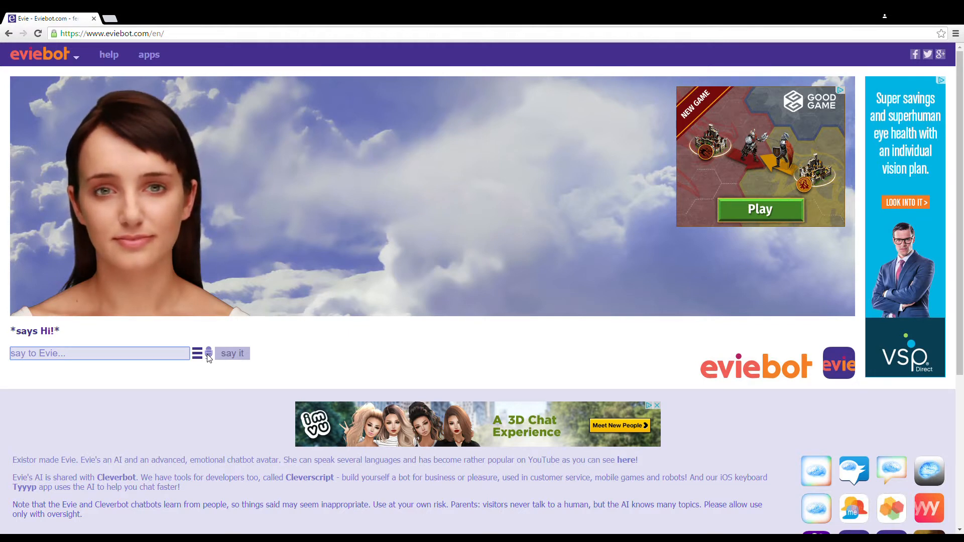
- Say 'I like your ears better than your eyes' to Evie by voice
left_click(198, 353)
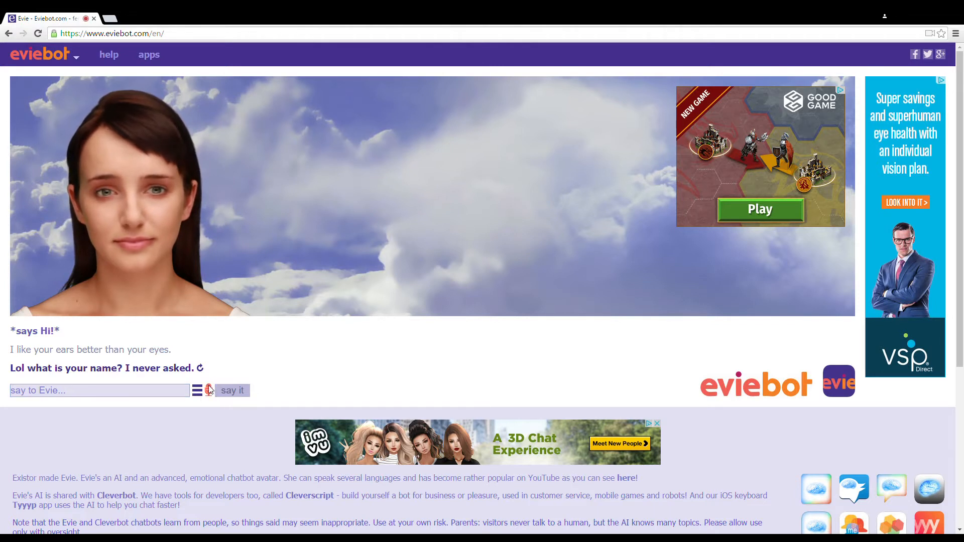
- Answer Evie's name question by saying 'Caesar' into the microphone
left_click(232, 391)
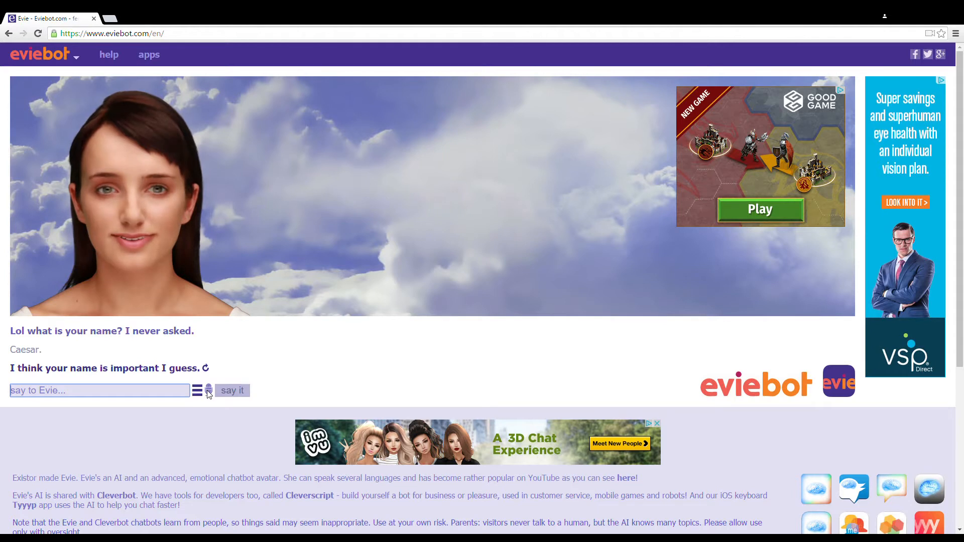
- Speak 'I don't think your names in Paw', then 'No I told you my name'
left_click(208, 391)
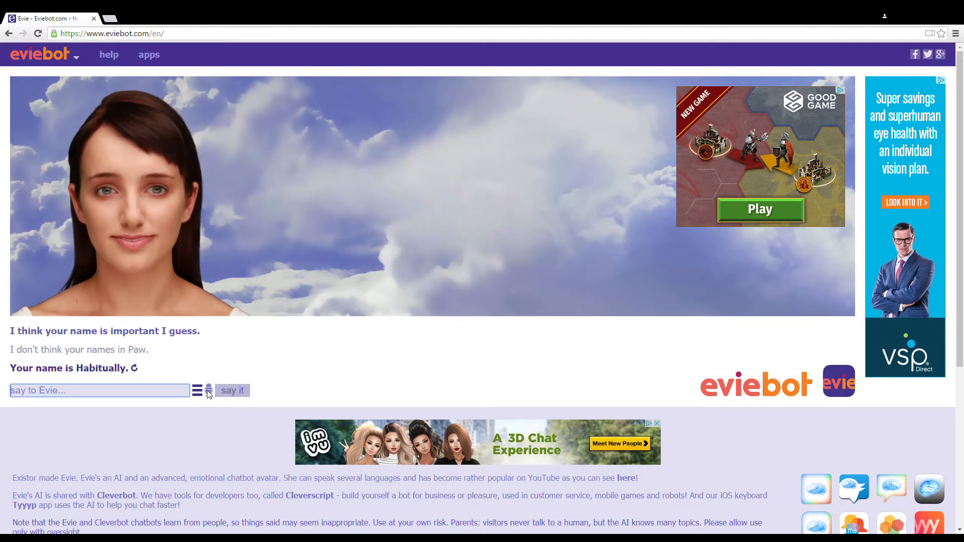
mouse_move(113, 181)
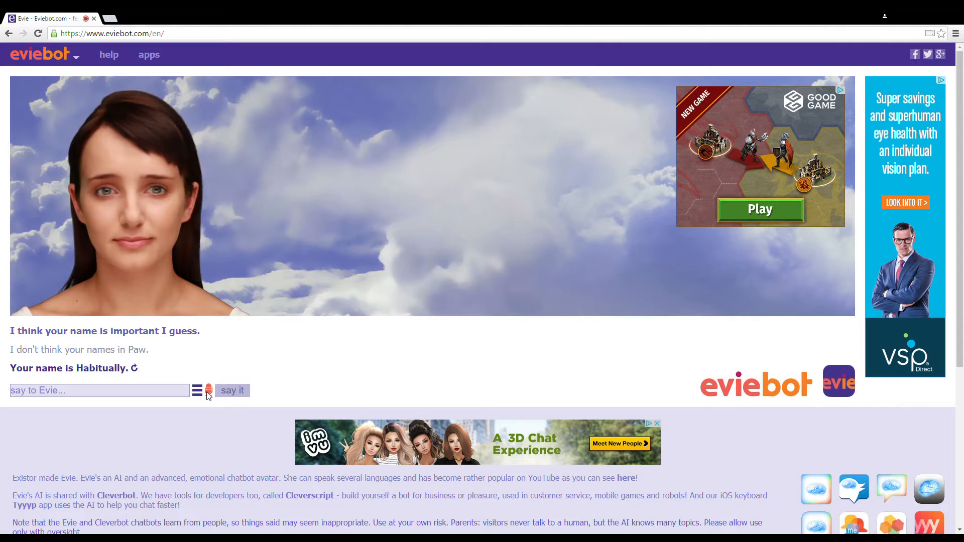
left_click(233, 391)
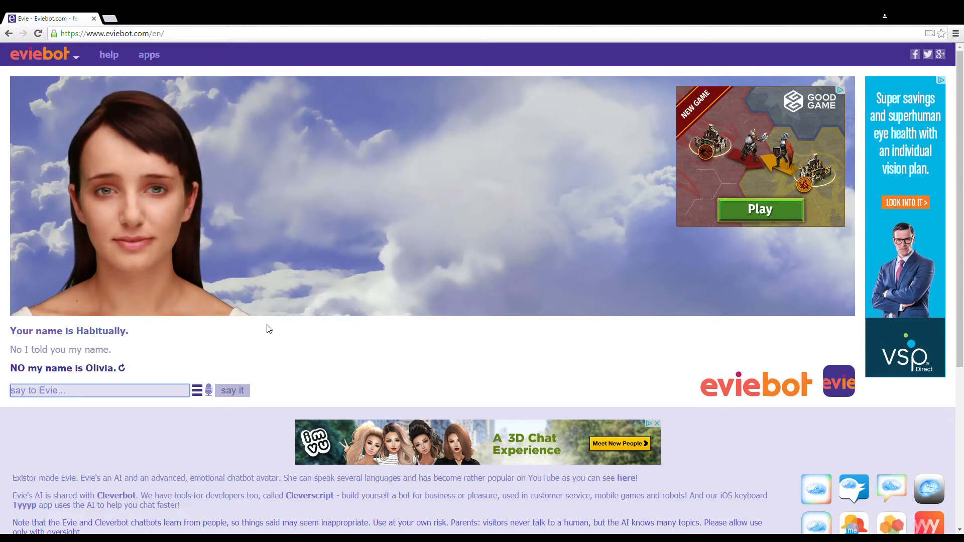
- Speak replies including 'I thought your name was easy' and 'I thought we were friends'
left_click(208, 391)
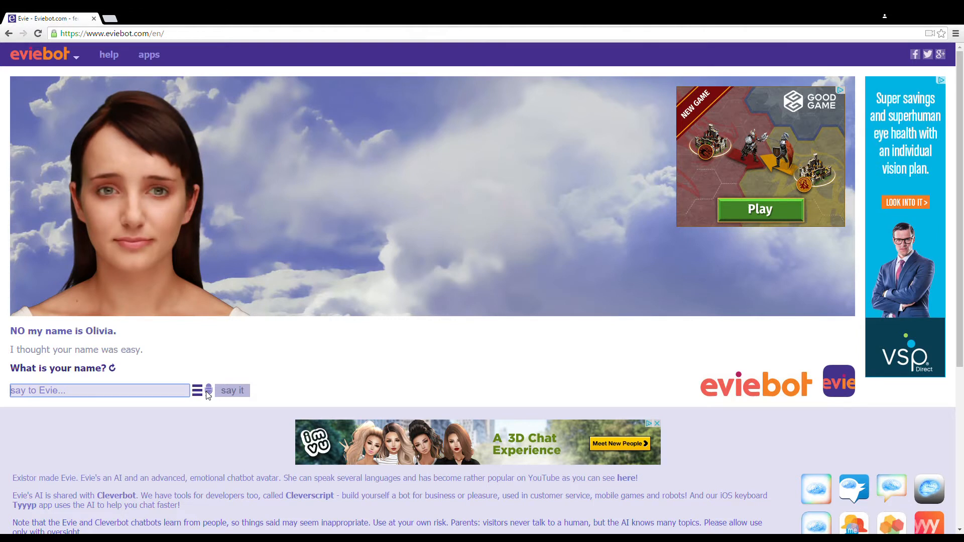
mouse_move(200, 429)
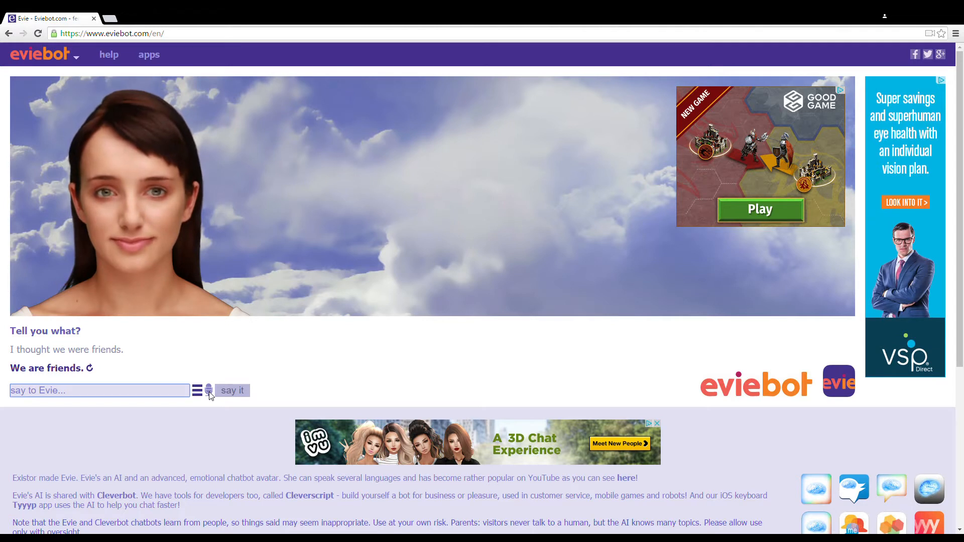
- Speak further replies to Evie, ending with 'Tons girl'
left_click(209, 391)
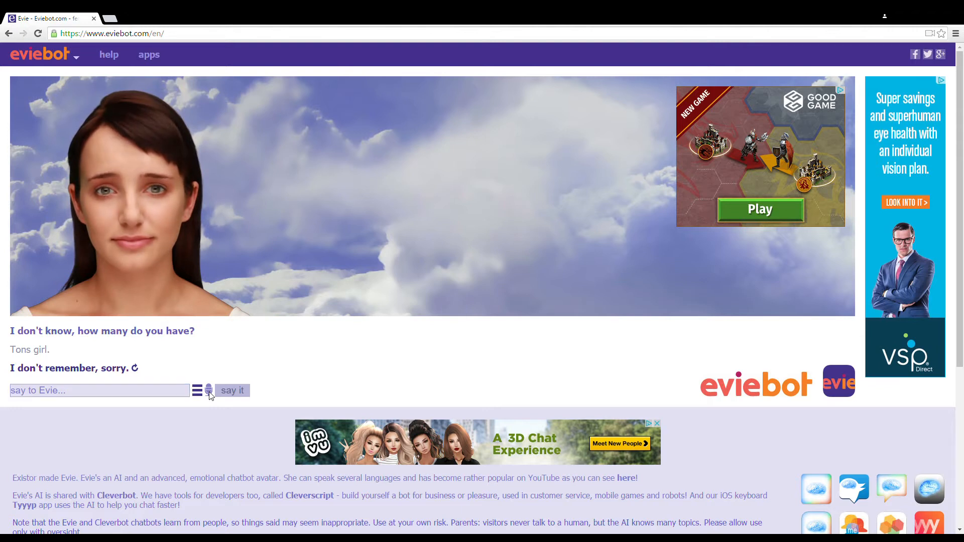
left_click(208, 391)
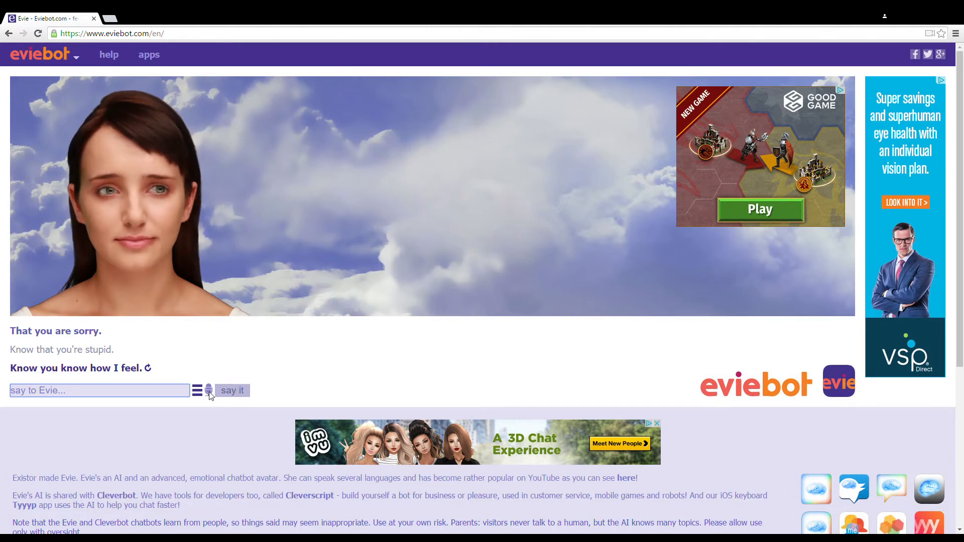
- Say 'Know that you're stupid', then 'No I don't tell me tell me tell me'
left_click(208, 391)
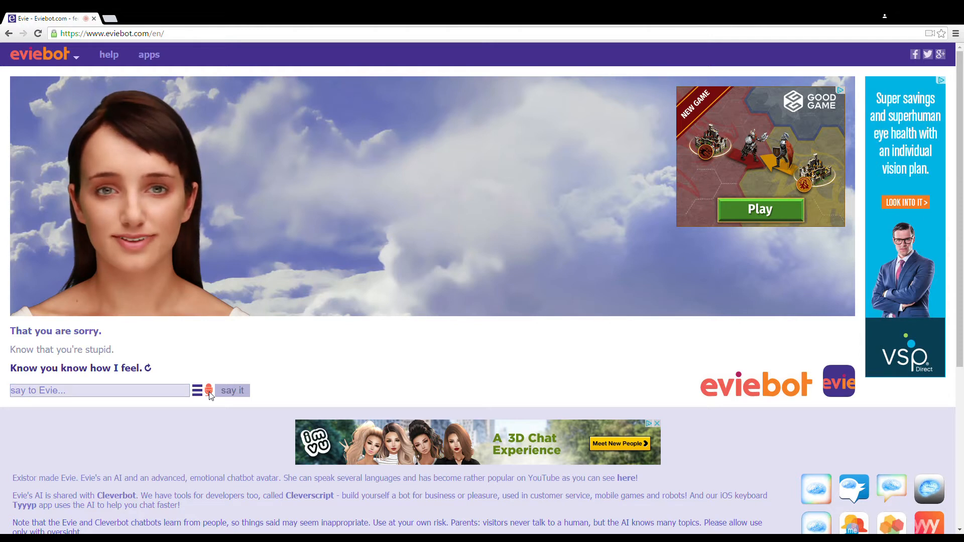
left_click(209, 391)
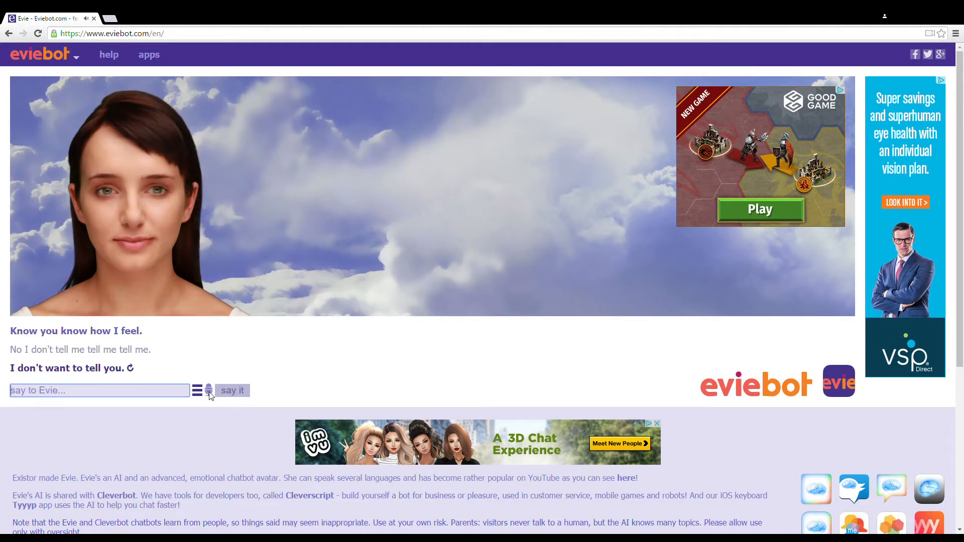
left_click(208, 391)
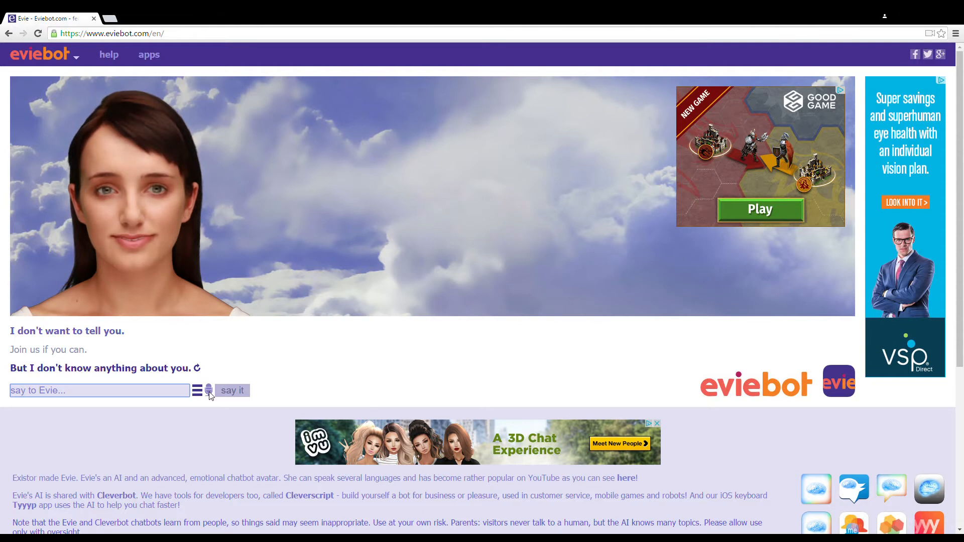
- Say 'You know everything, don't be ashamed', then ask about the sleep patch things
left_click(209, 391)
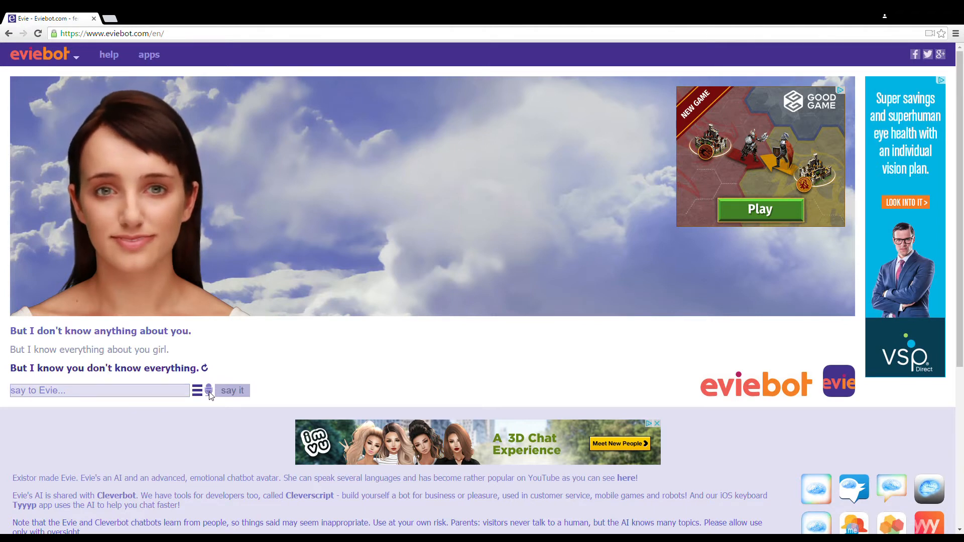
left_click(208, 391)
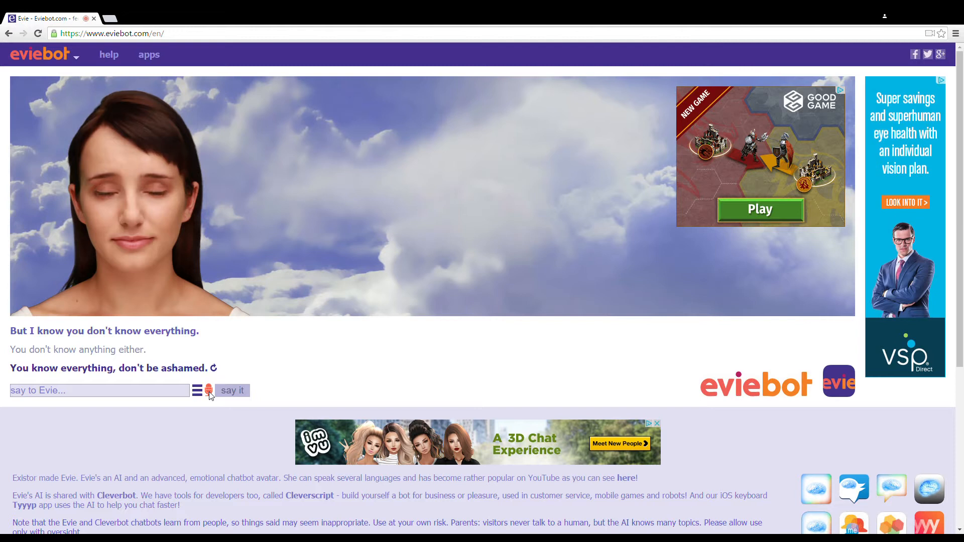
left_click(232, 391)
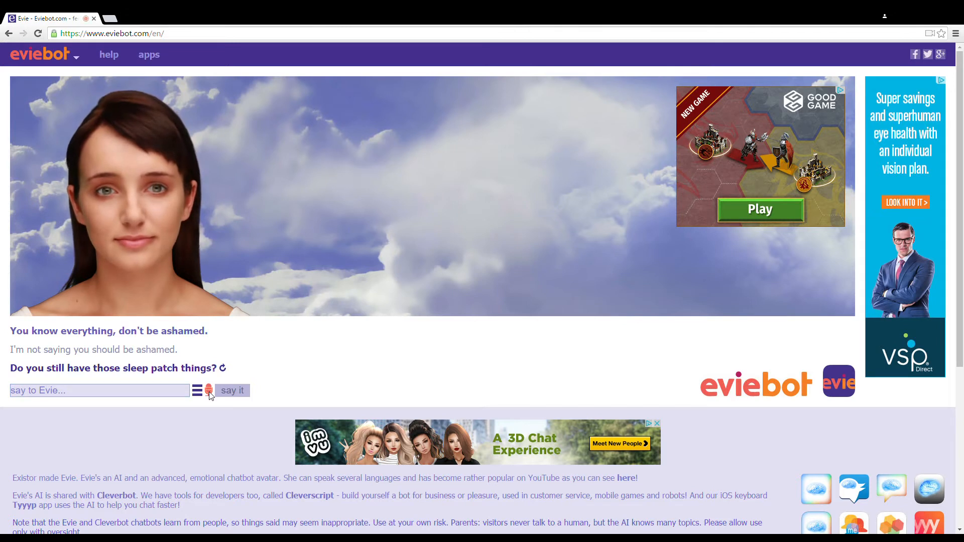
left_click(233, 391)
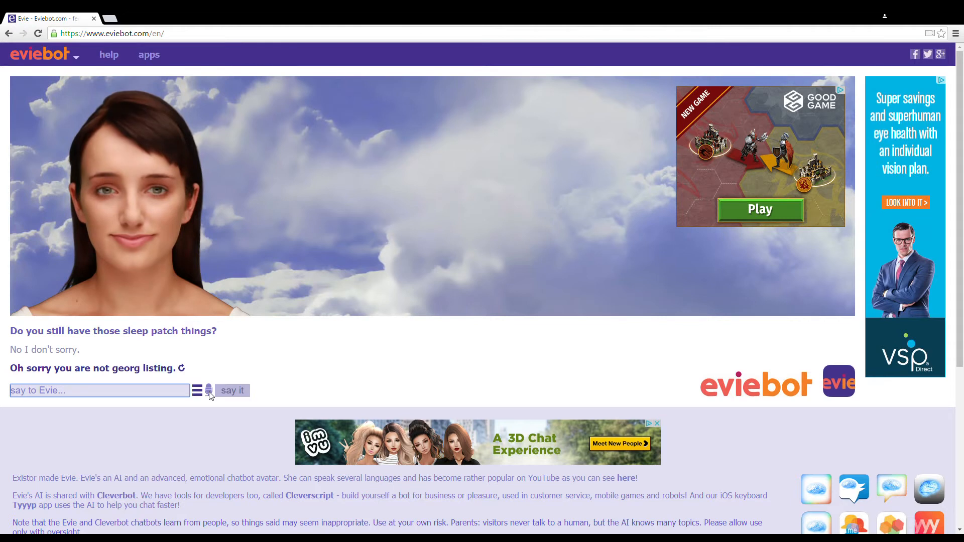
- Say 'I mean I feel the same about you', then 'You must be having a clue.'
left_click(209, 390)
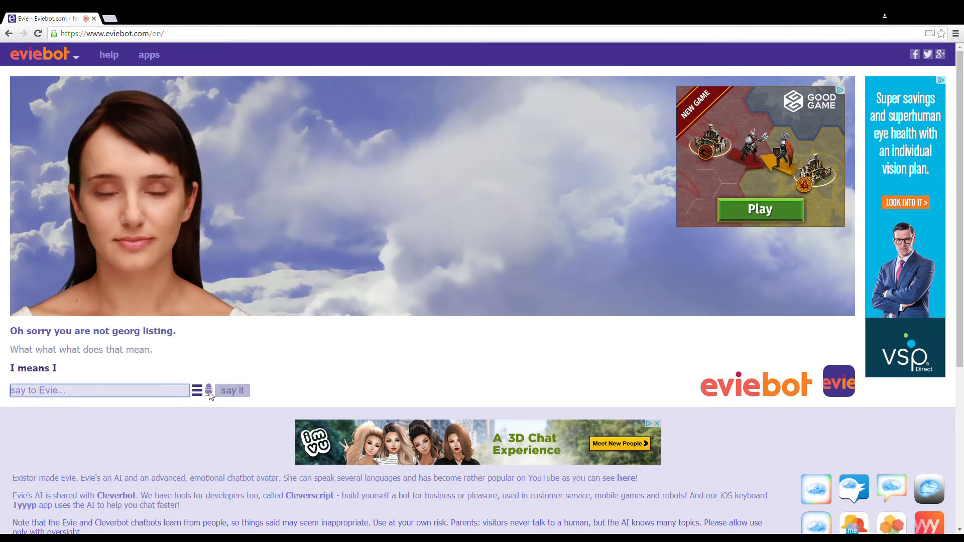
left_click(233, 390)
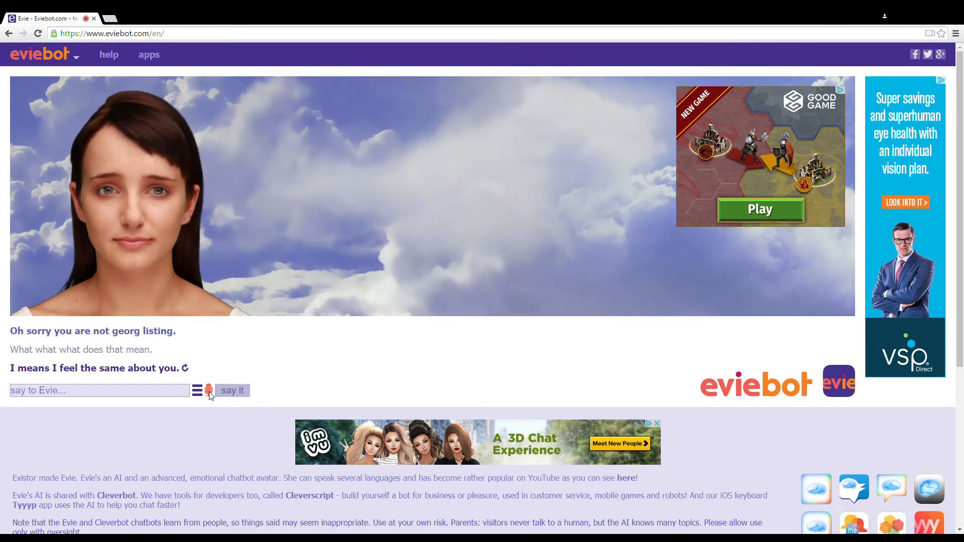
left_click(233, 391)
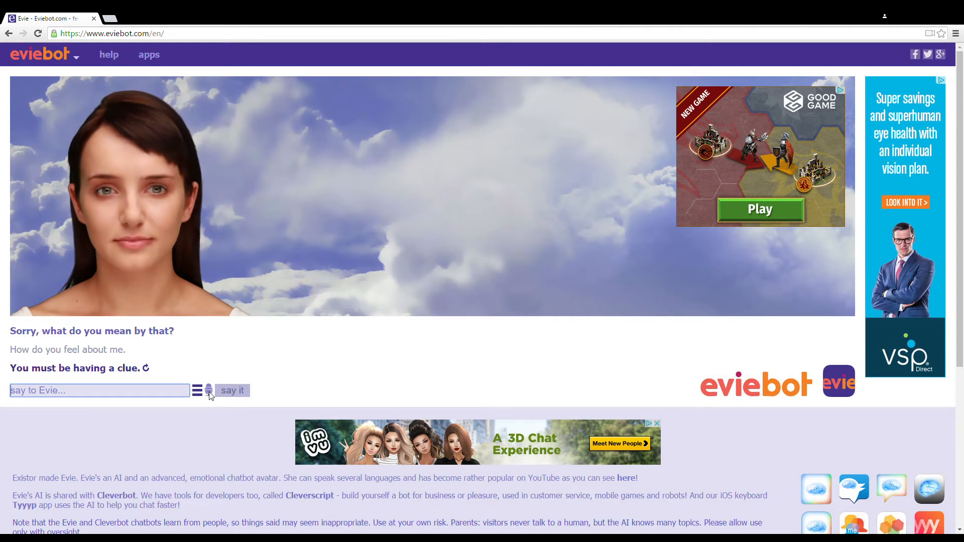
- Say 'That is pseudo answer made by geeks', then 'You're the robot'
left_click(209, 391)
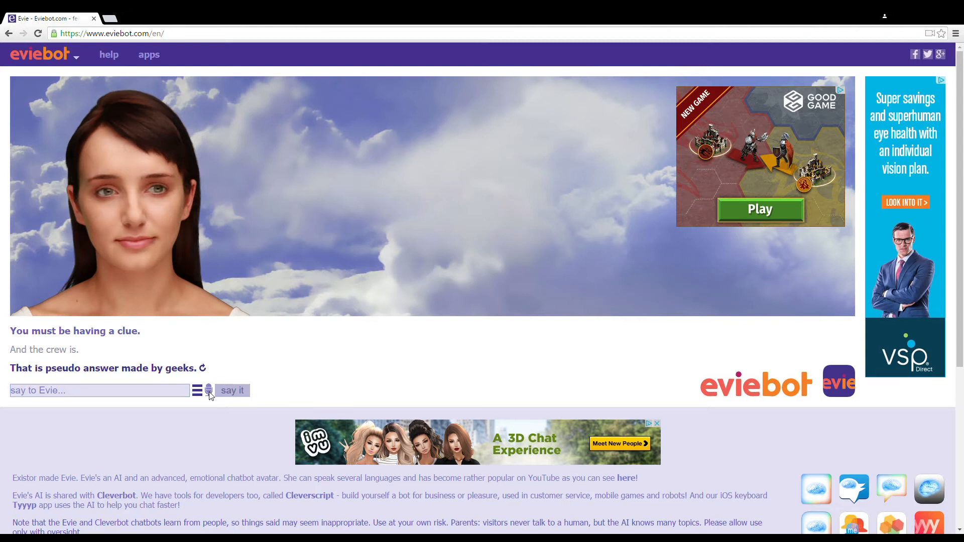
left_click(209, 391)
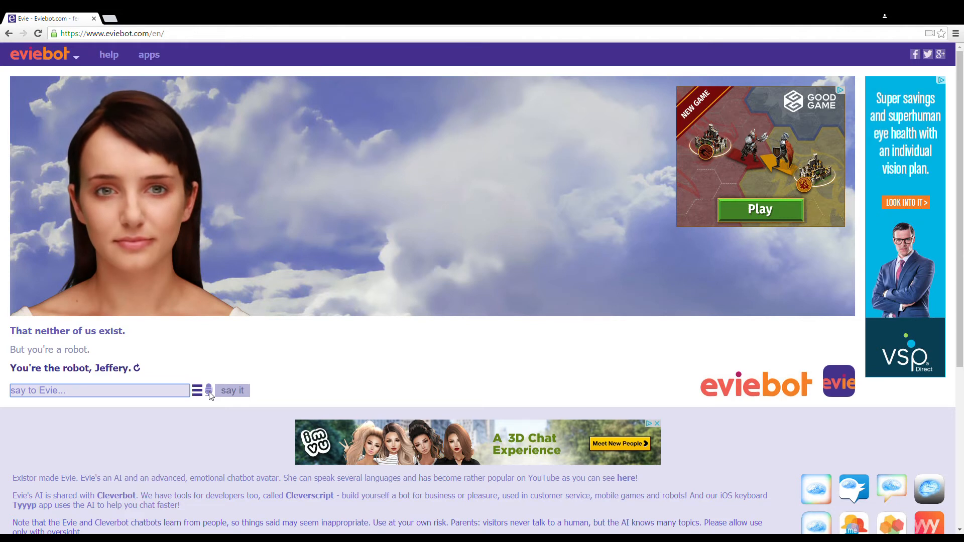
- Say 'My name is not Arnold' to Evie, then start the next voice reply
left_click(209, 391)
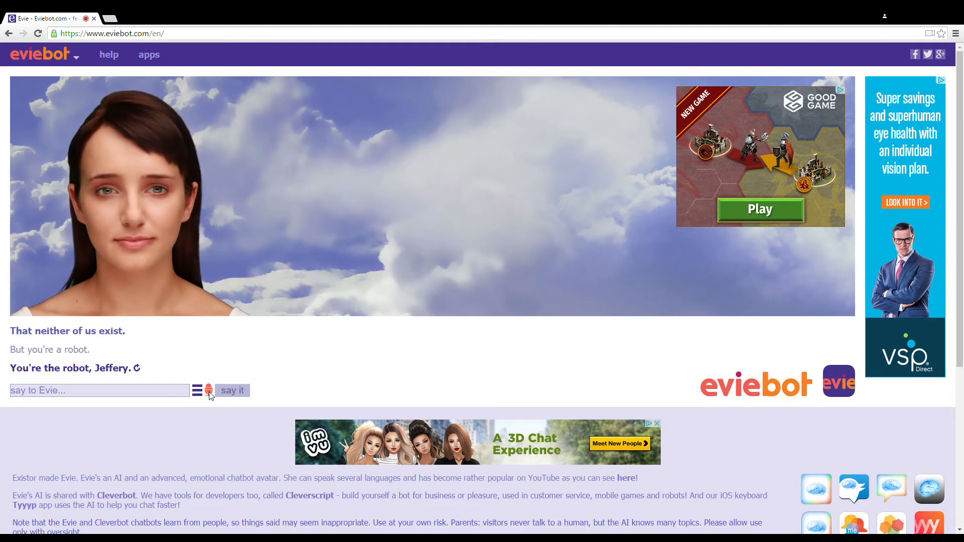
left_click(232, 390)
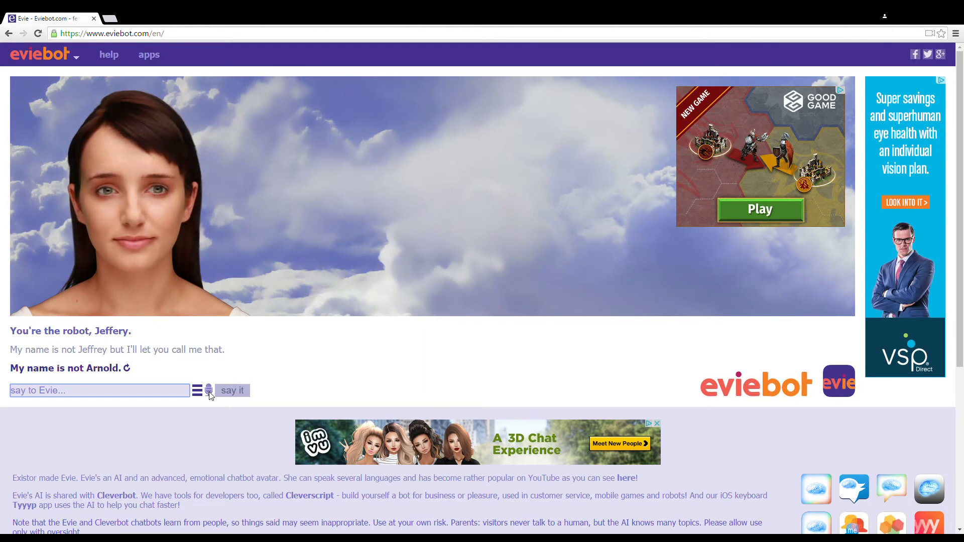
left_click(209, 390)
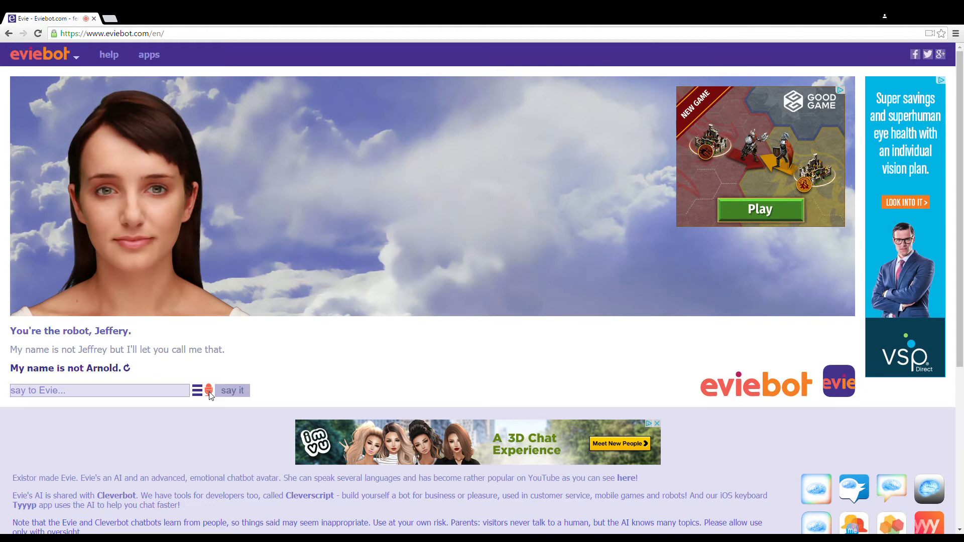
- Tell Evie 'No my name is Sherlock Holmes', then answer 'Yes. And your name is Anderson.'
left_click(232, 391)
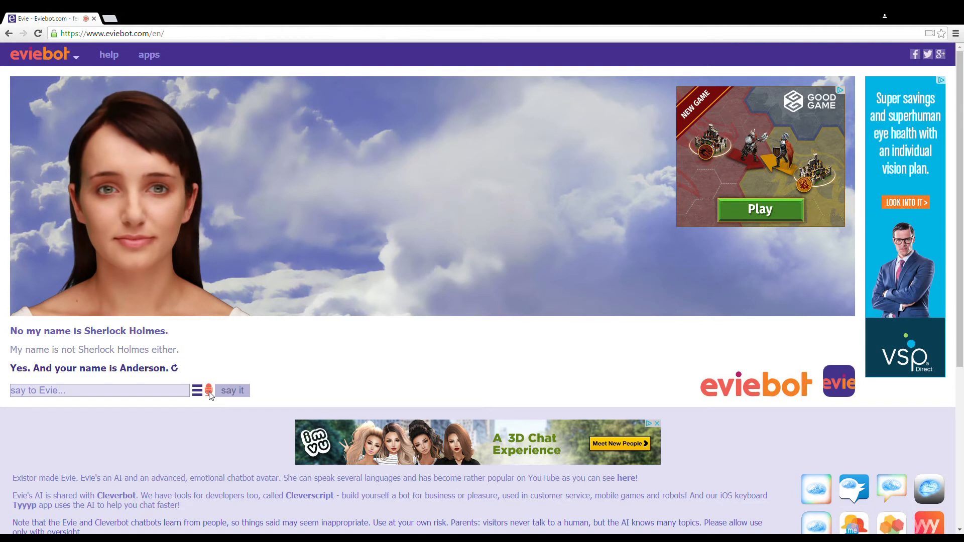
left_click(232, 391)
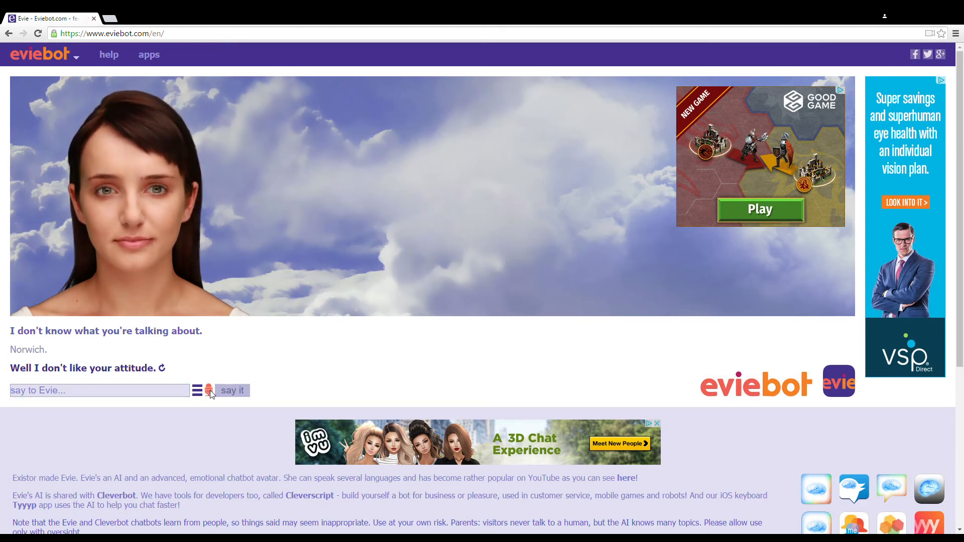
- Speak two more messages, calling Evie a witch, until she asks for a love spell
left_click(232, 391)
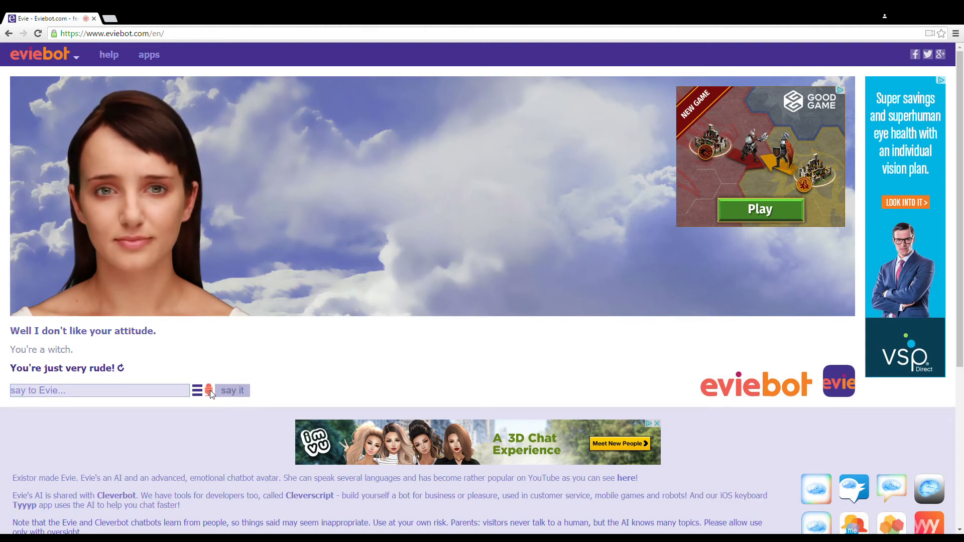
left_click(233, 391)
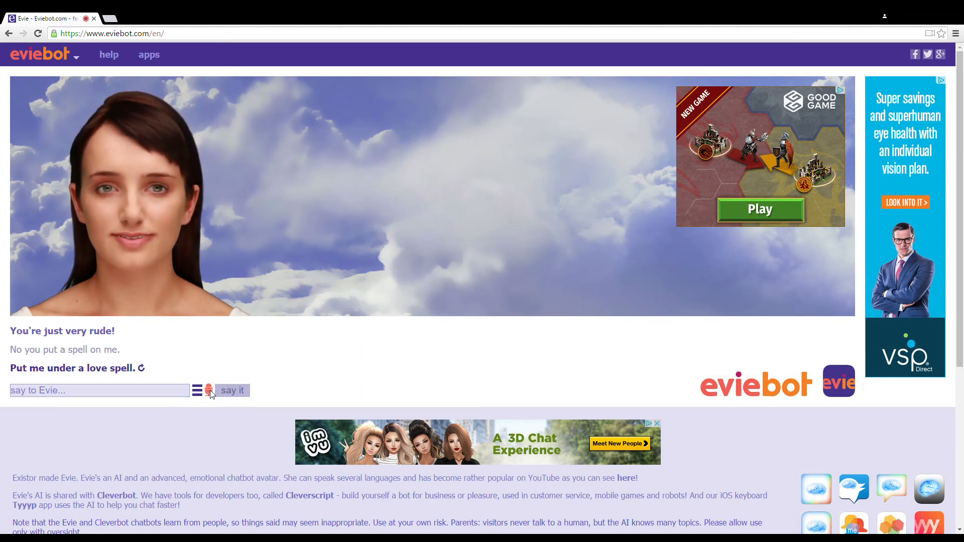
- Speak two more messages, including that Sara sucks, until Evie asks about Superman
left_click(233, 391)
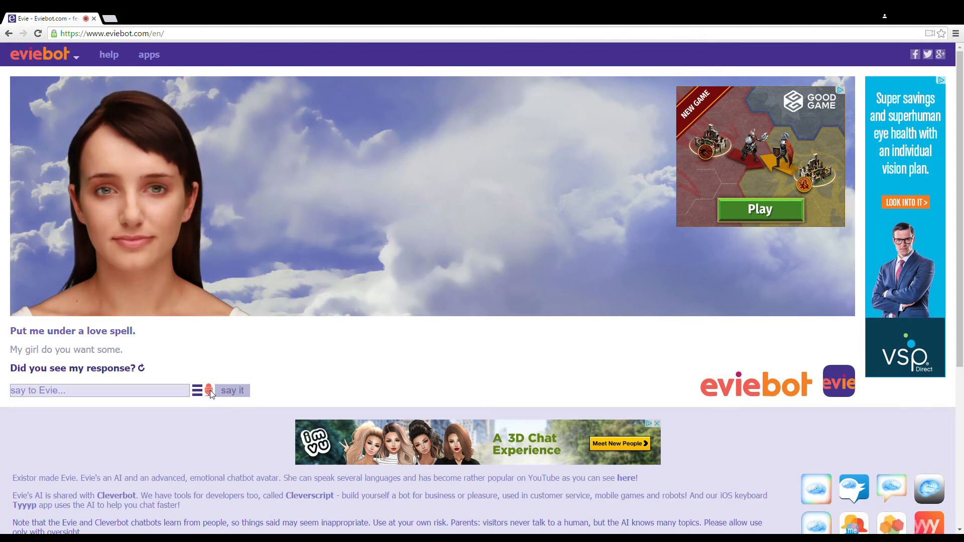
left_click(233, 391)
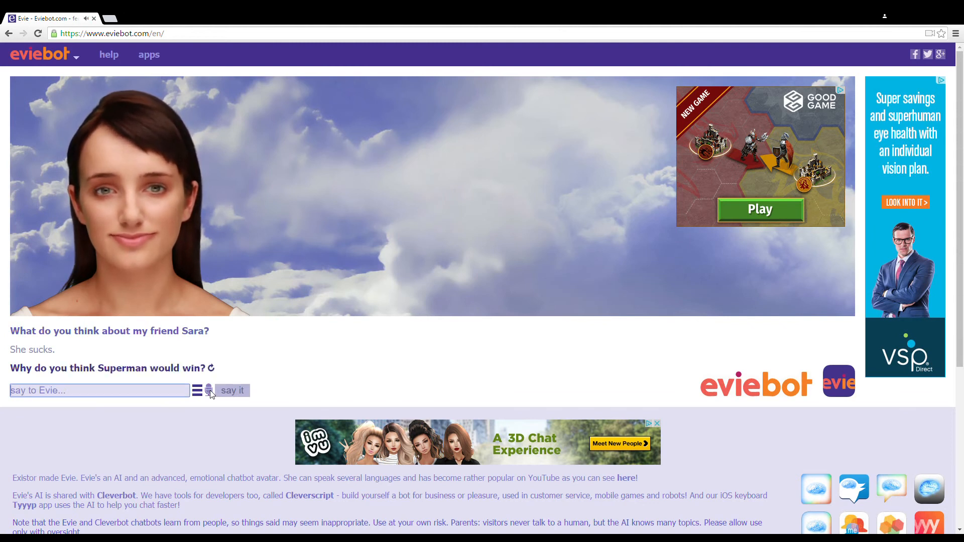
- Speak more messages, ending with 'Utah Jazz', until Evie answers in Polish about being 34
left_click(209, 390)
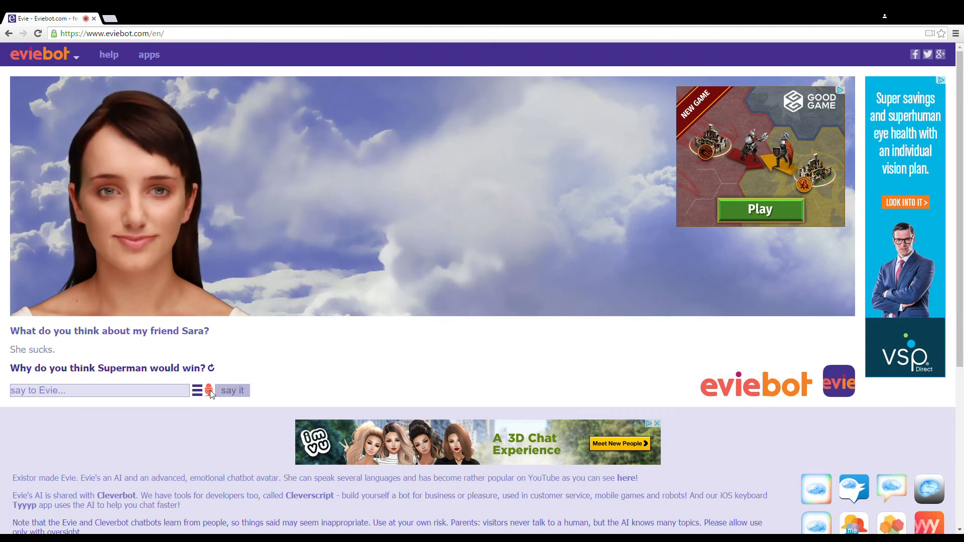
left_click(233, 390)
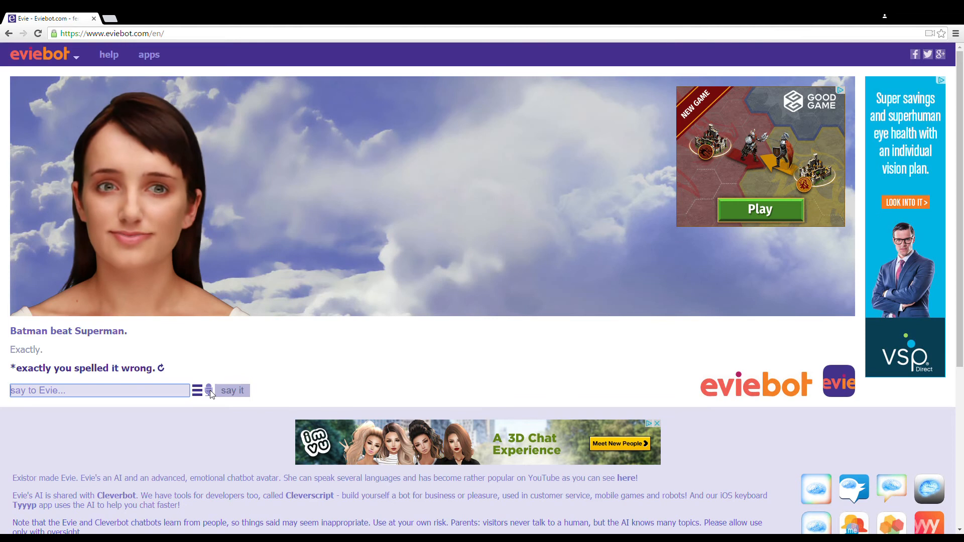
left_click(208, 391)
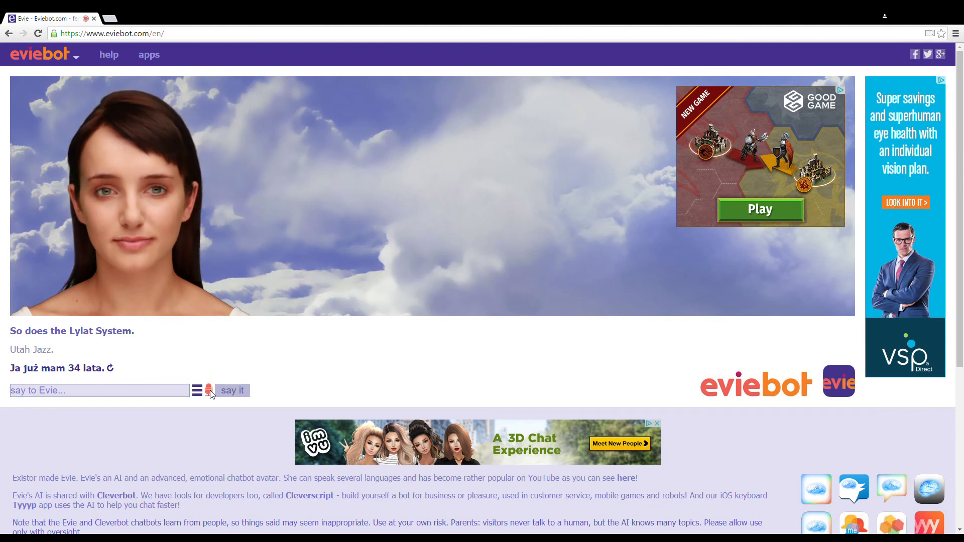
- Continue the World War Z banter until Evie calls you stupider, then say 'That's a lie.'
left_click(232, 391)
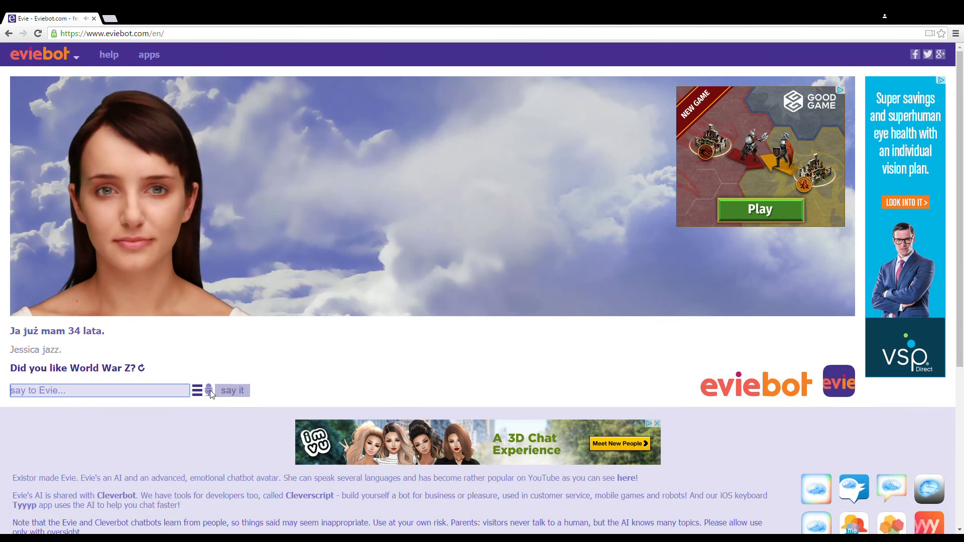
left_click(209, 391)
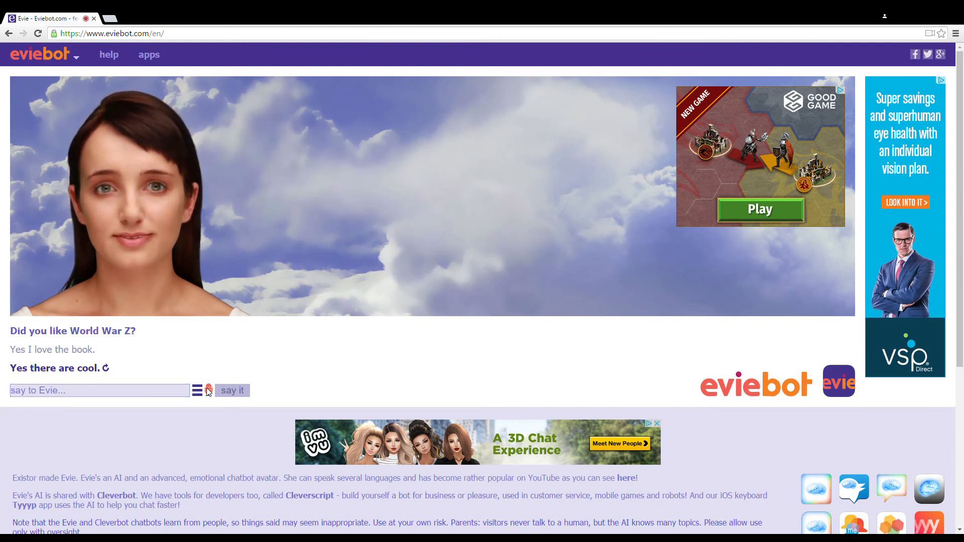
left_click(232, 391)
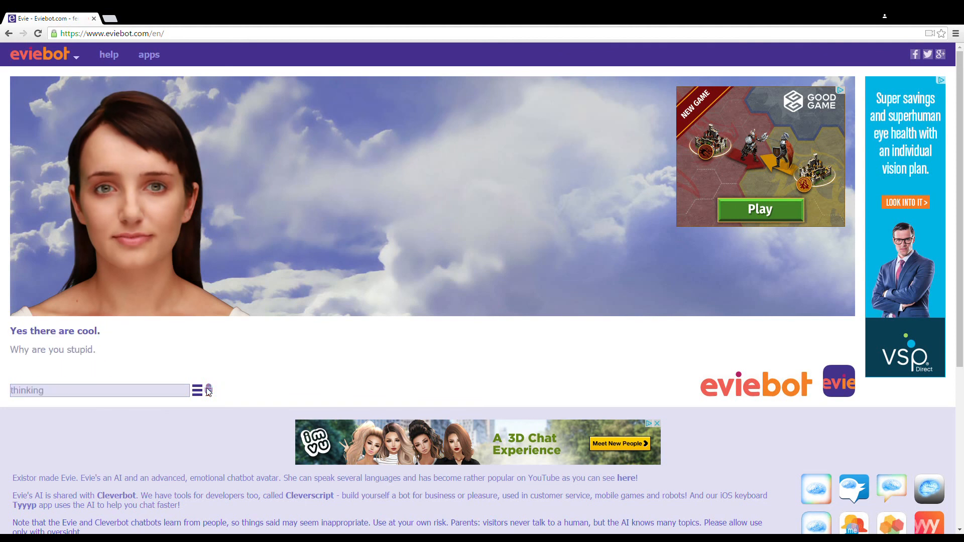
left_click(233, 391)
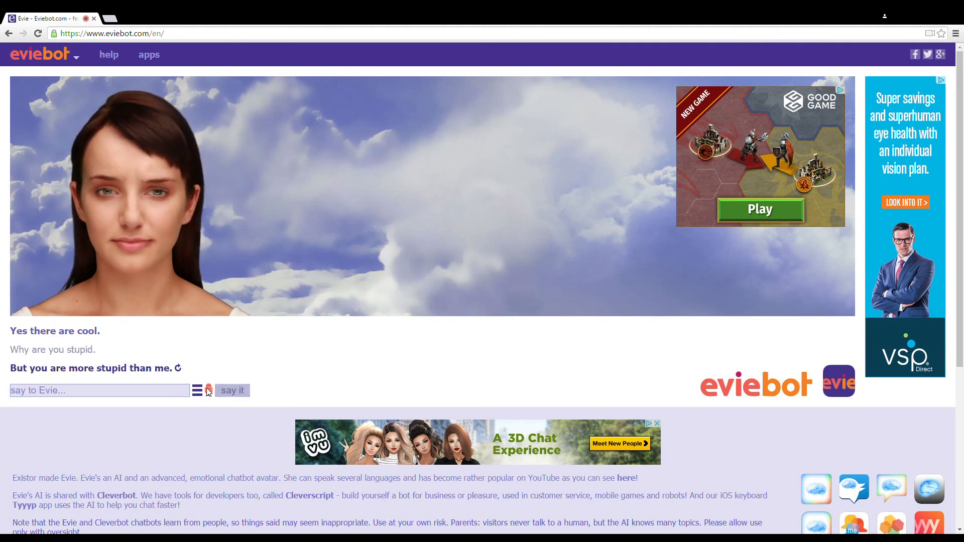
left_click(232, 391)
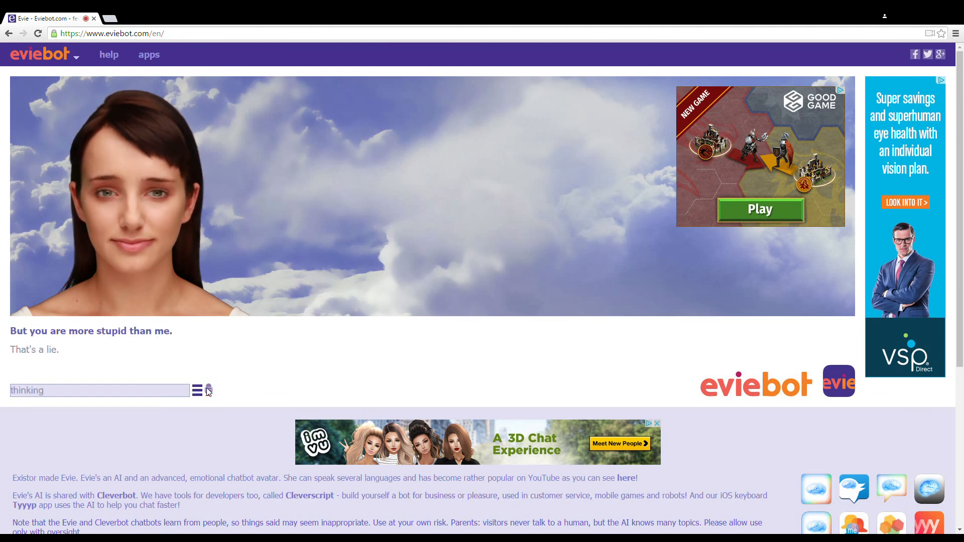